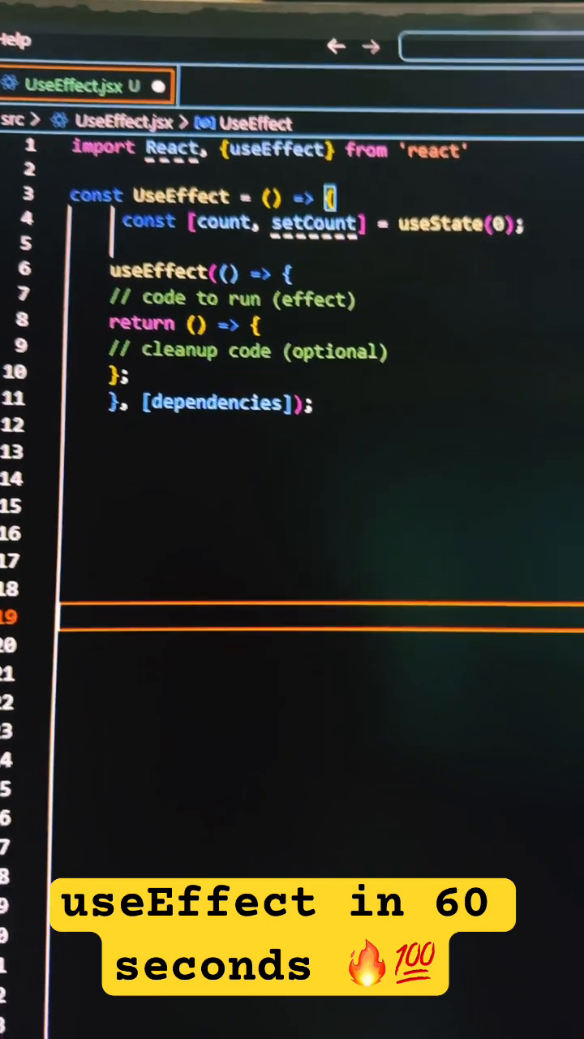
scroll("down", 3)
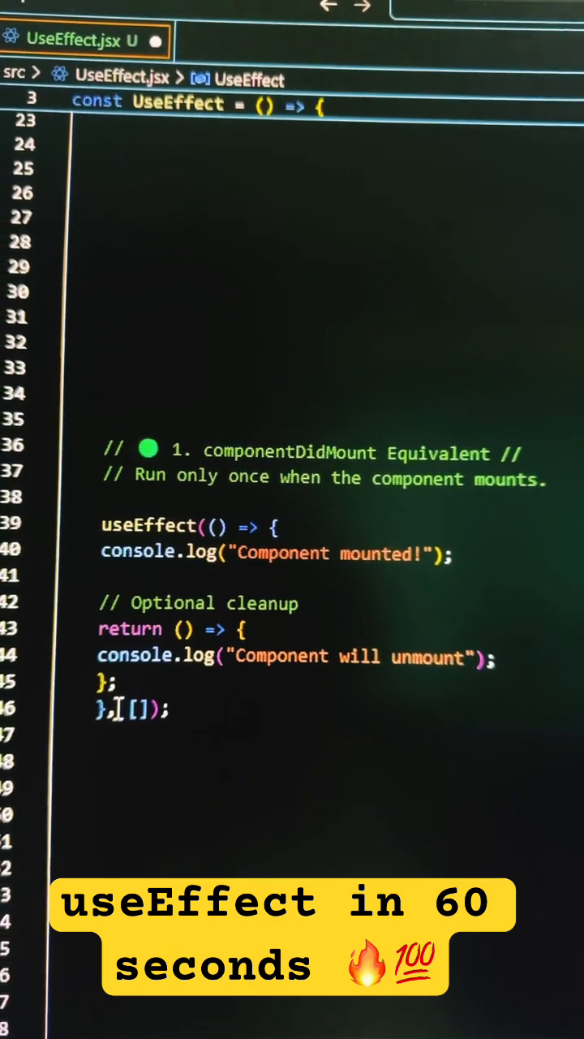
scroll("down", 3)
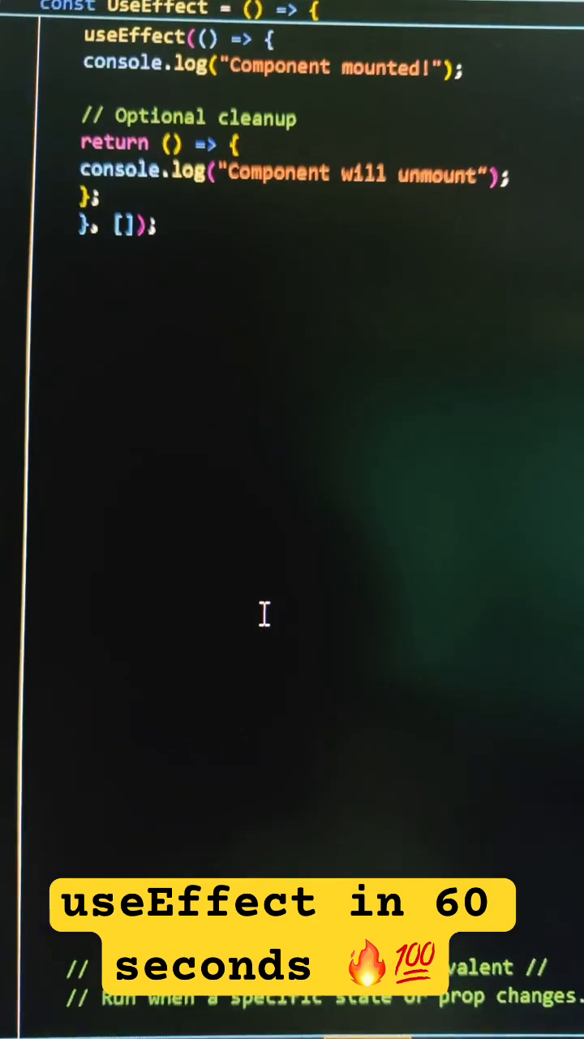
scroll("down", 3)
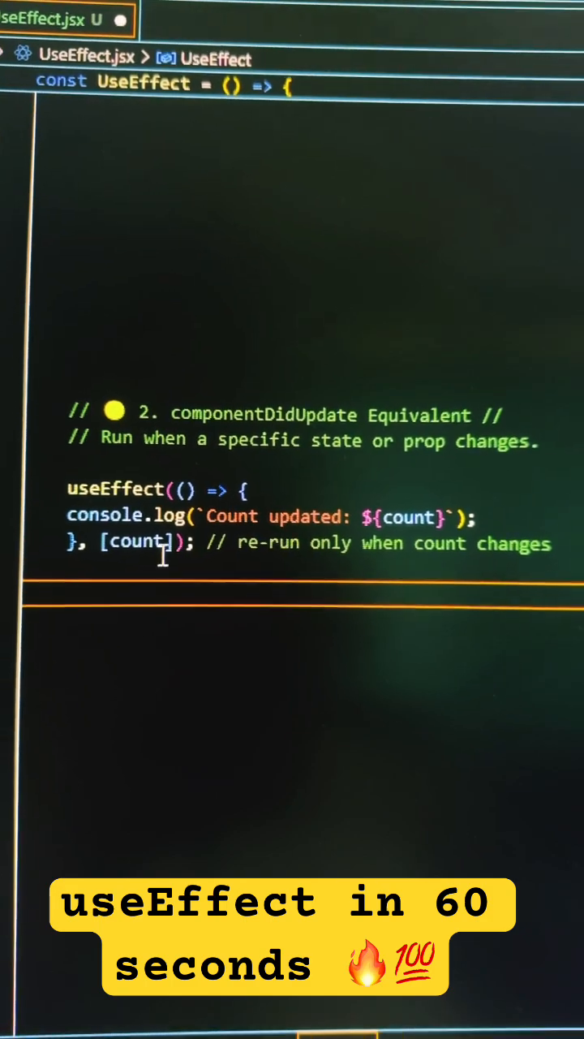
scroll("down", 3)
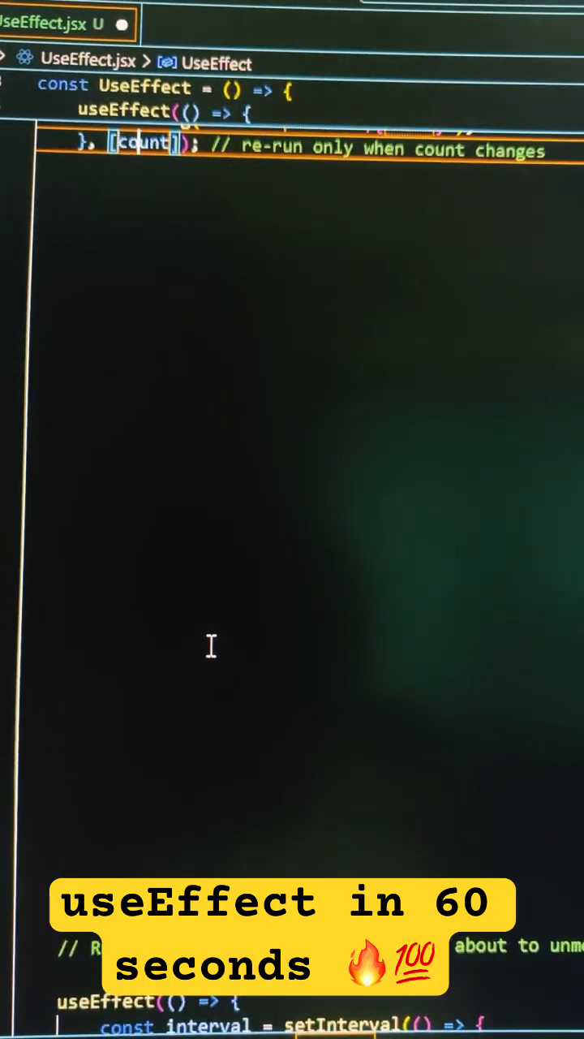
scroll("down", 3)
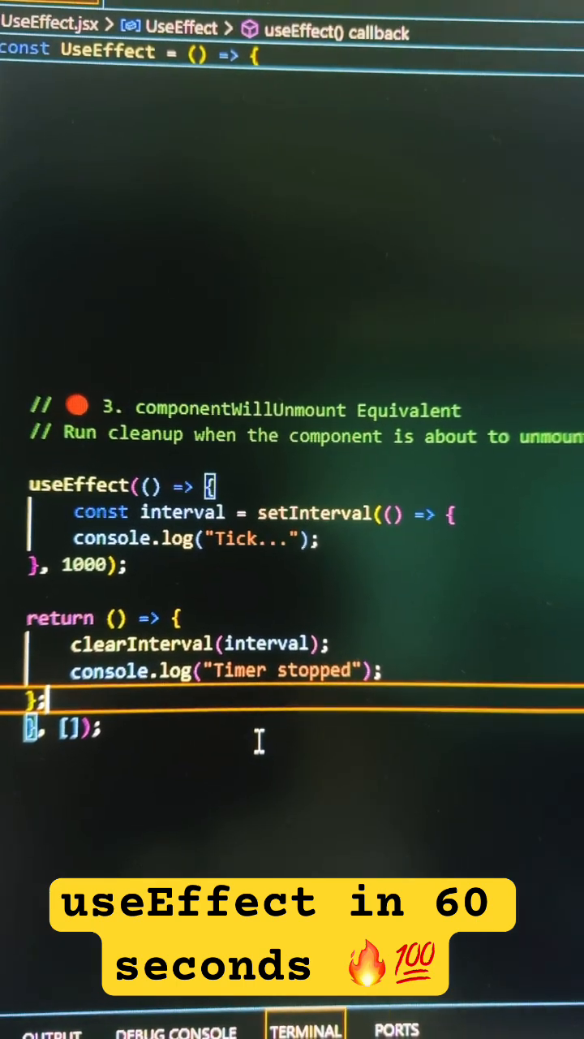
scroll("down", 3)
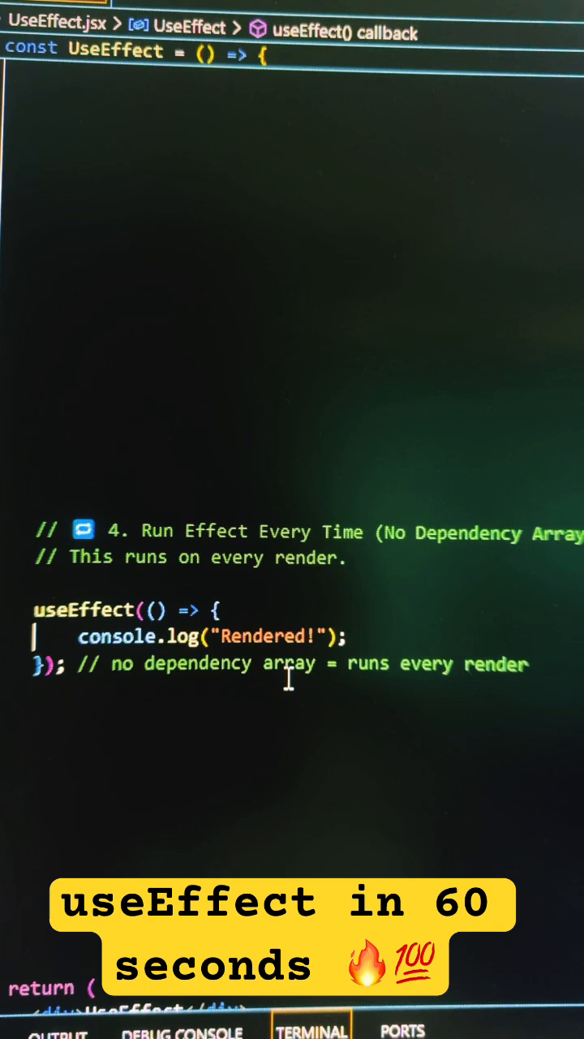